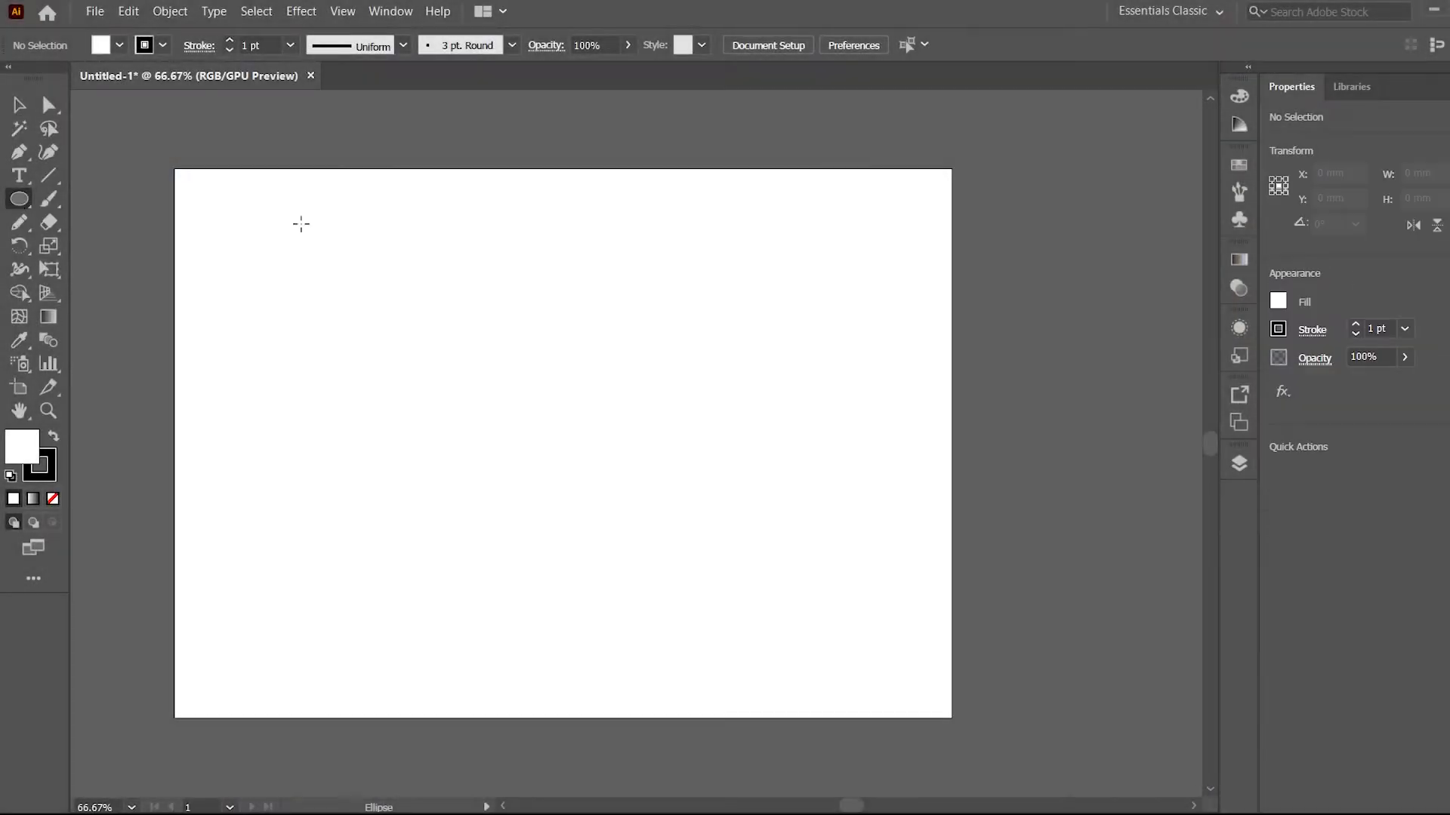
Draw a large dark green ellipse across the middle of the artboard.
drag(352, 274, 739, 597)
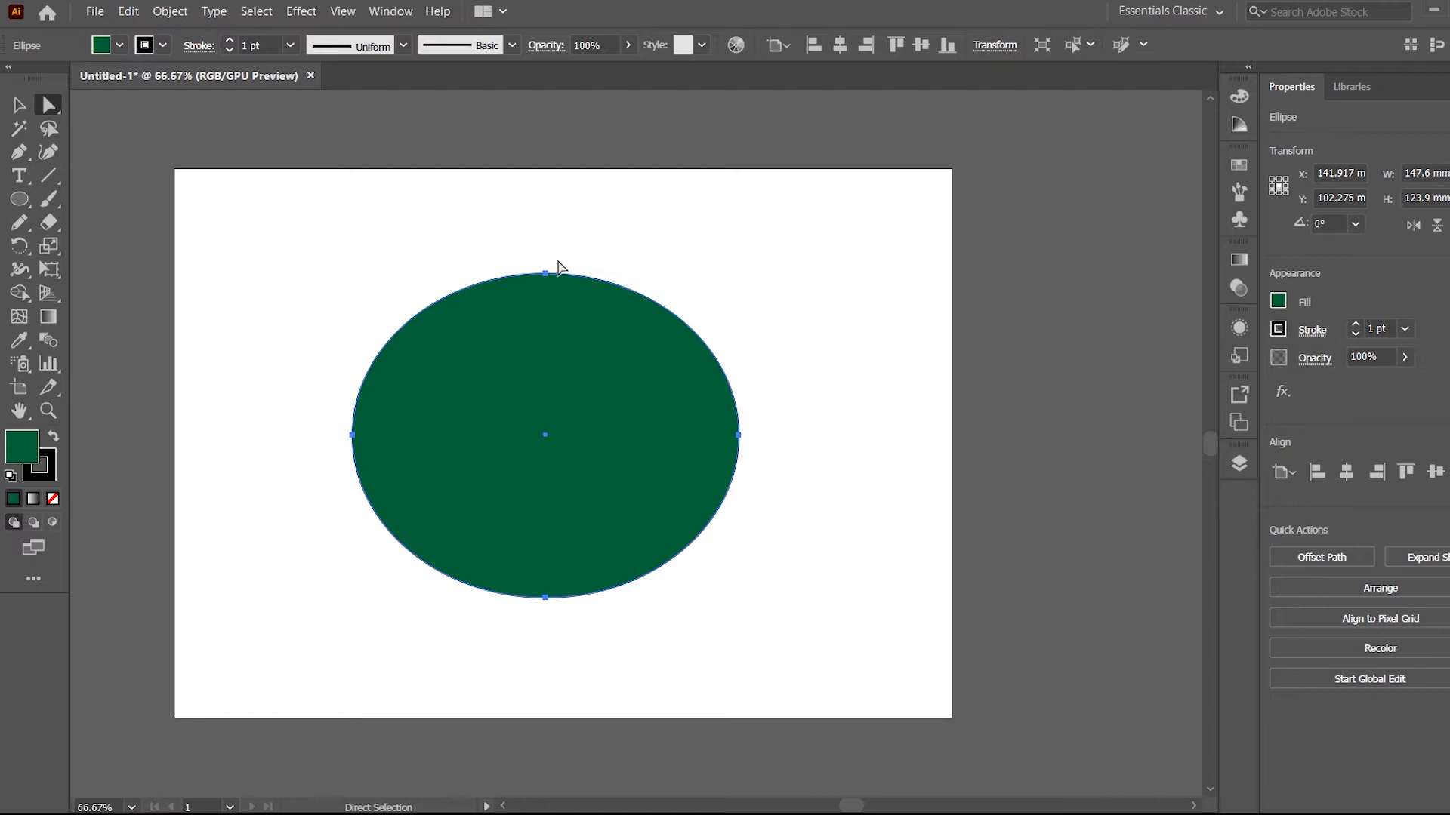
mouse_move(373, 441)
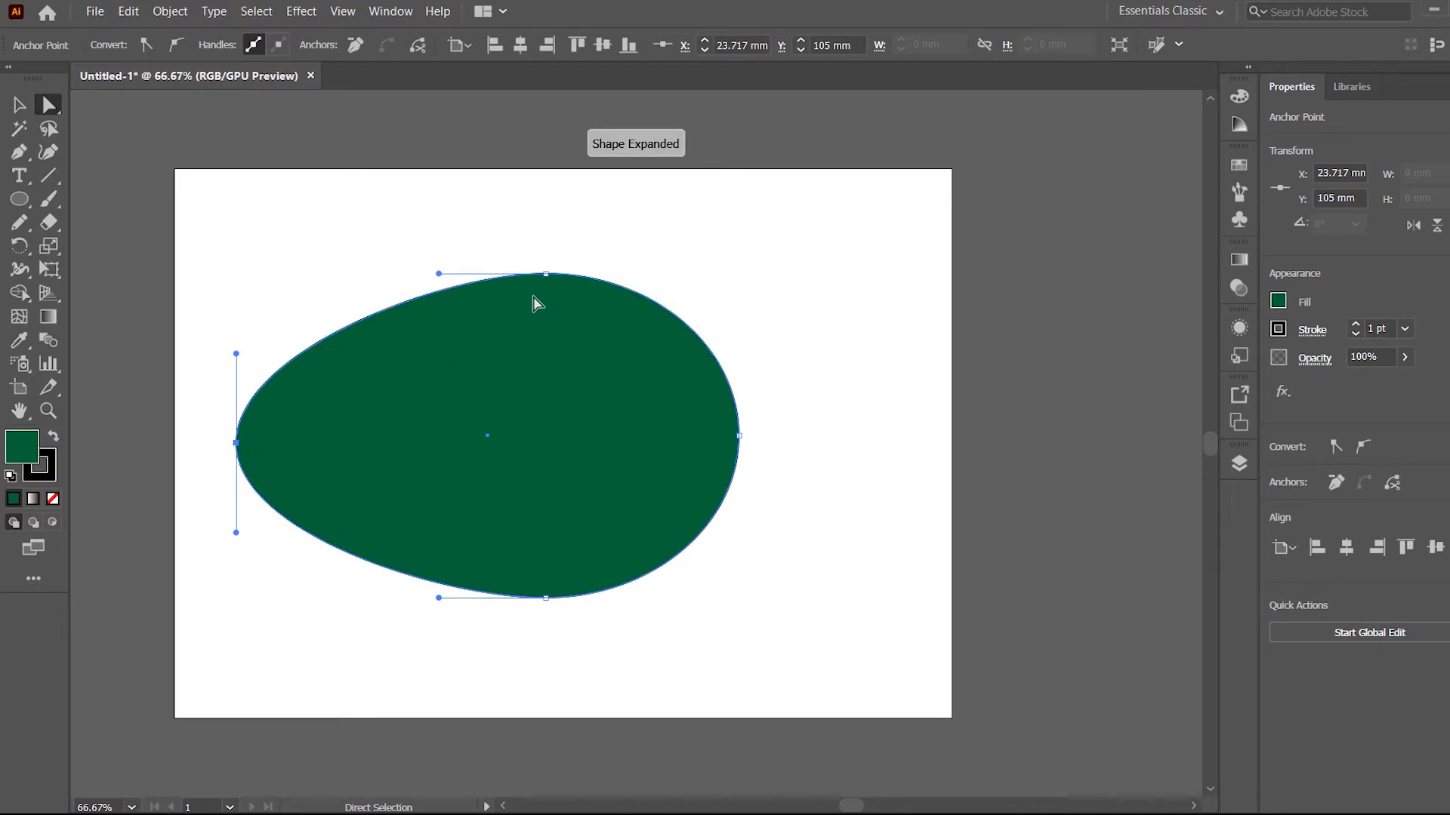
Pull the ellipse's left anchor outward into a pointed, egg-like form.
key(Backspace)
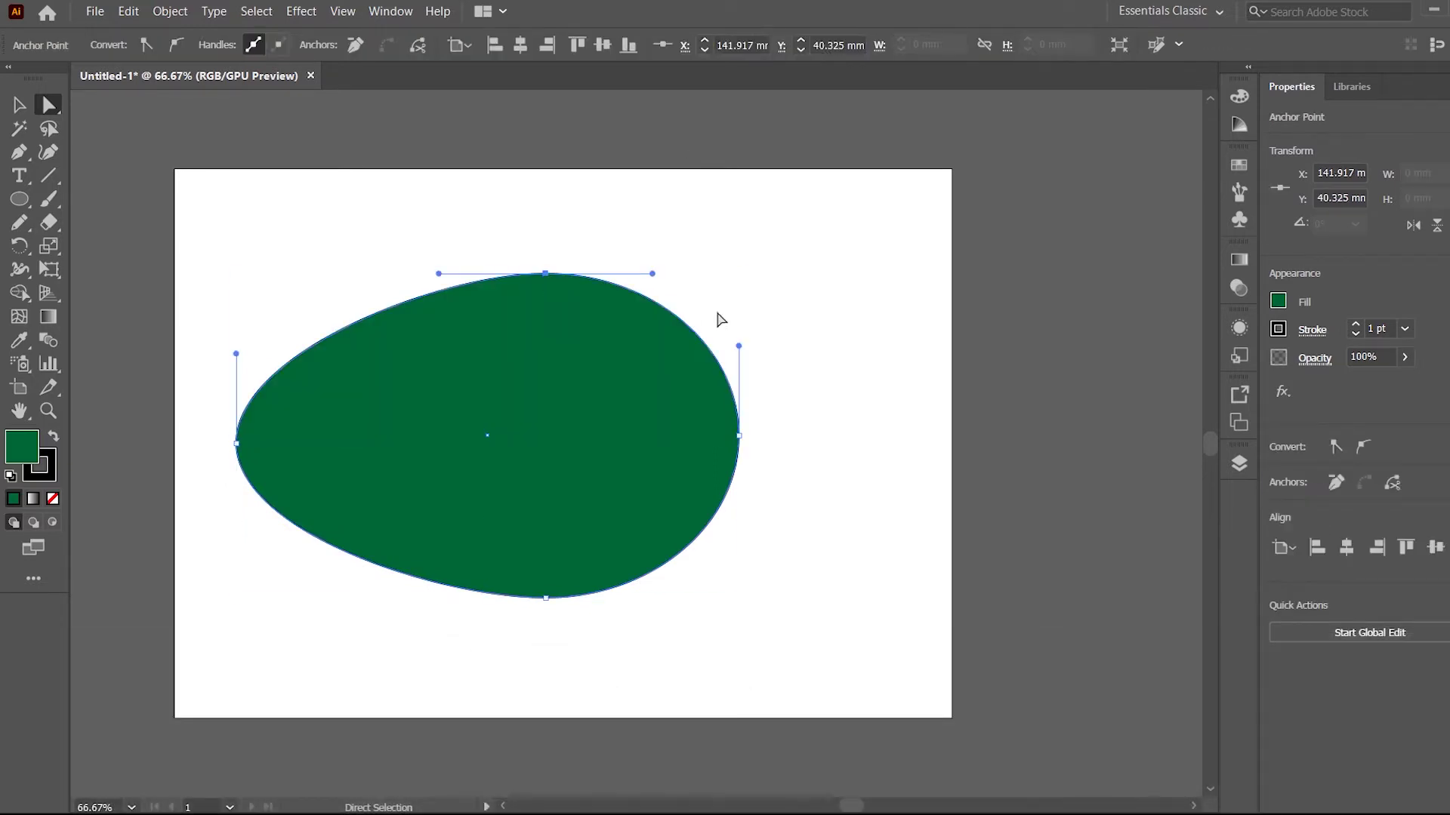
mouse_move(685, 333)
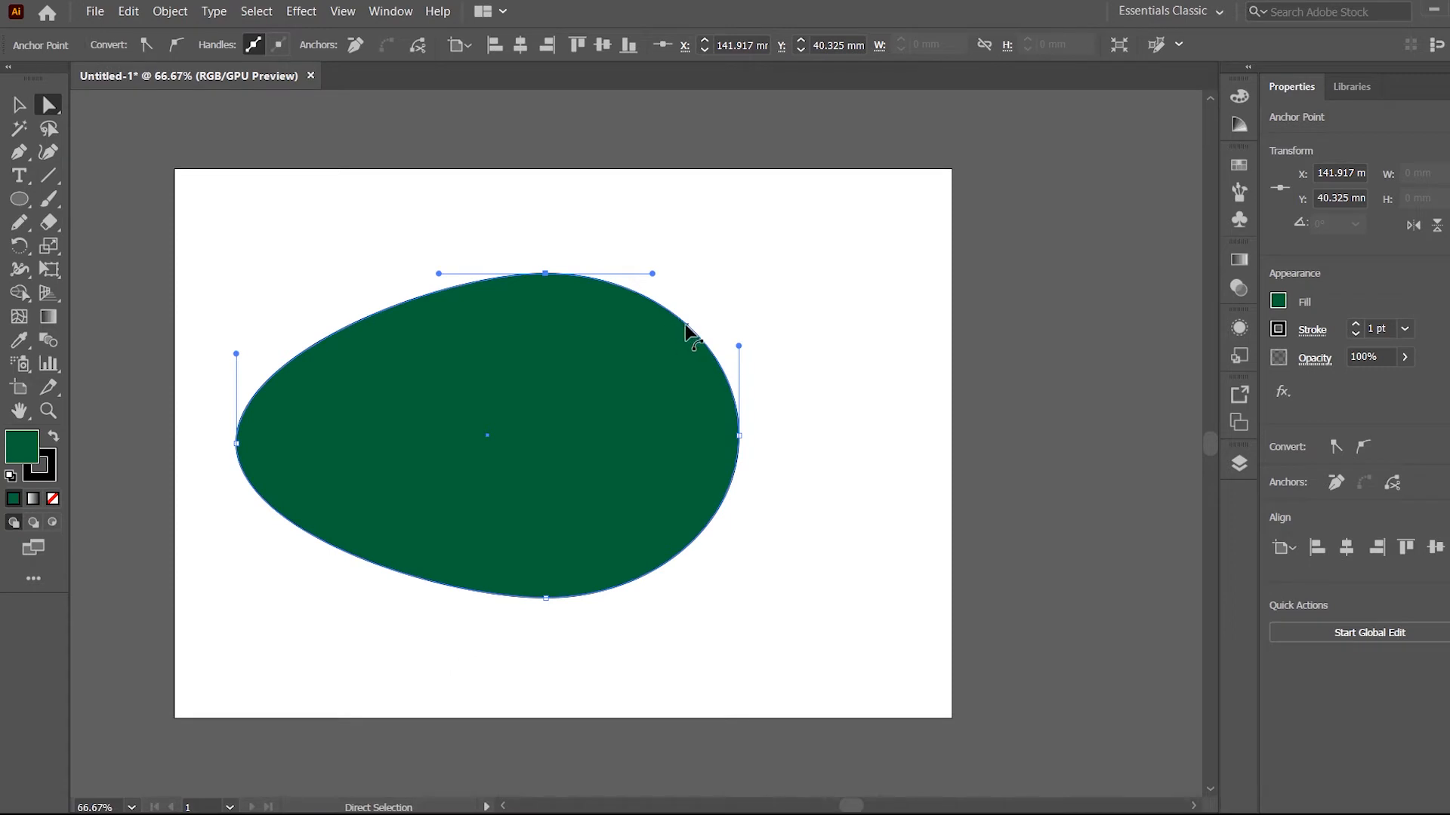
mouse_move(673, 326)
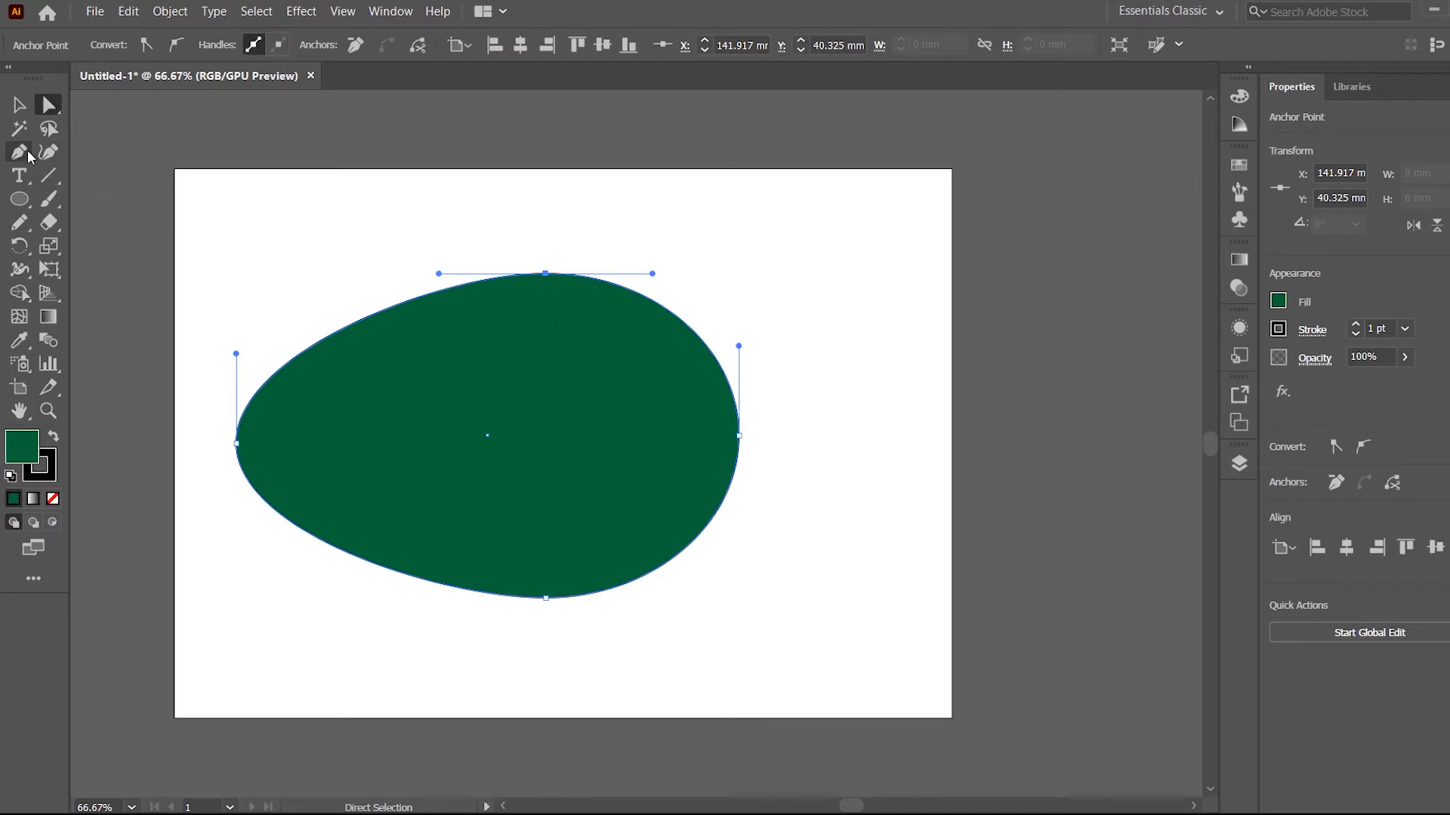
mouse_move(18, 152)
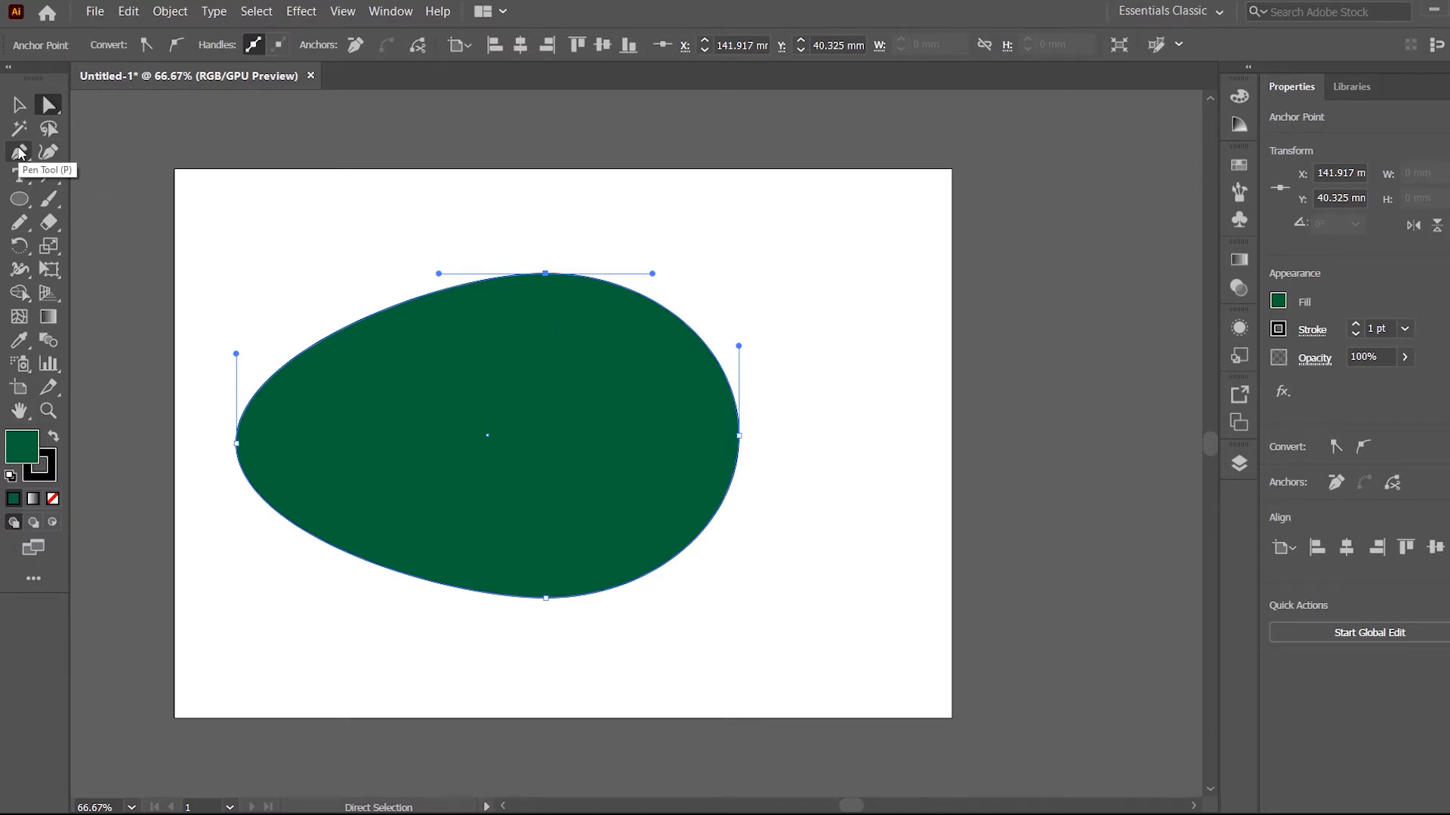
Add an anchor point on the upper-right curve with the Add Anchor Point Tool.
click(18, 151)
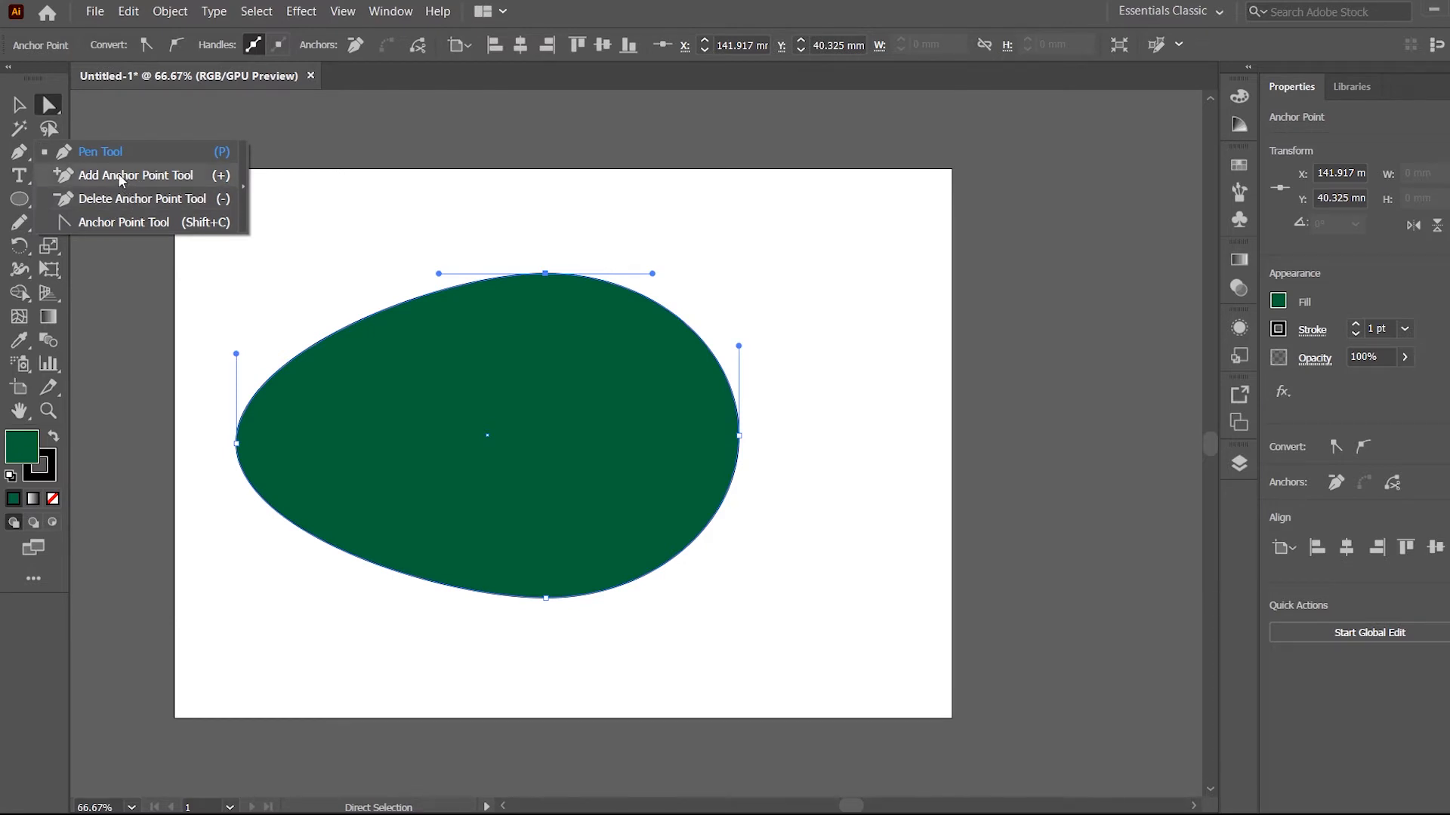
click(134, 175)
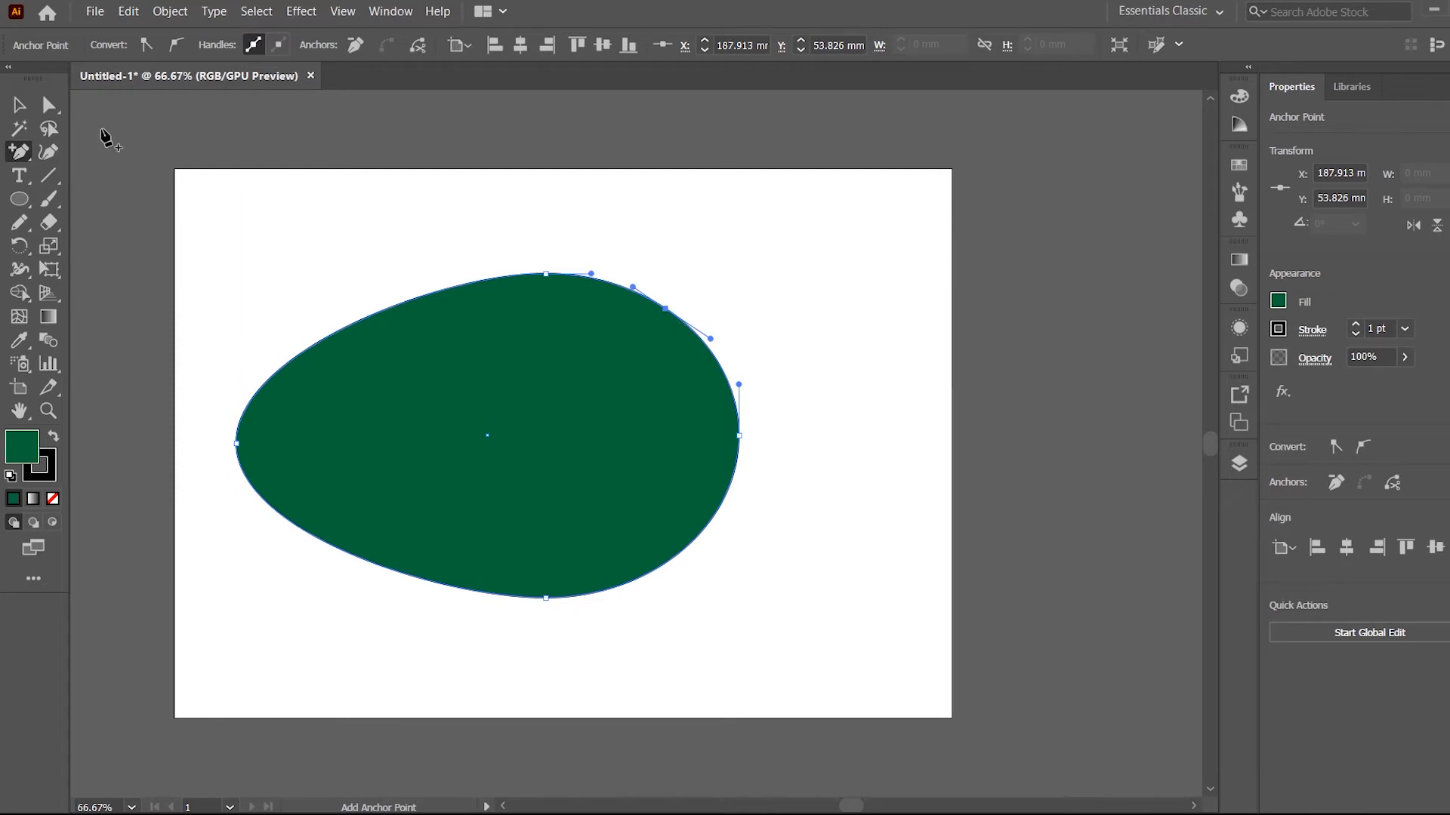
click(47, 106)
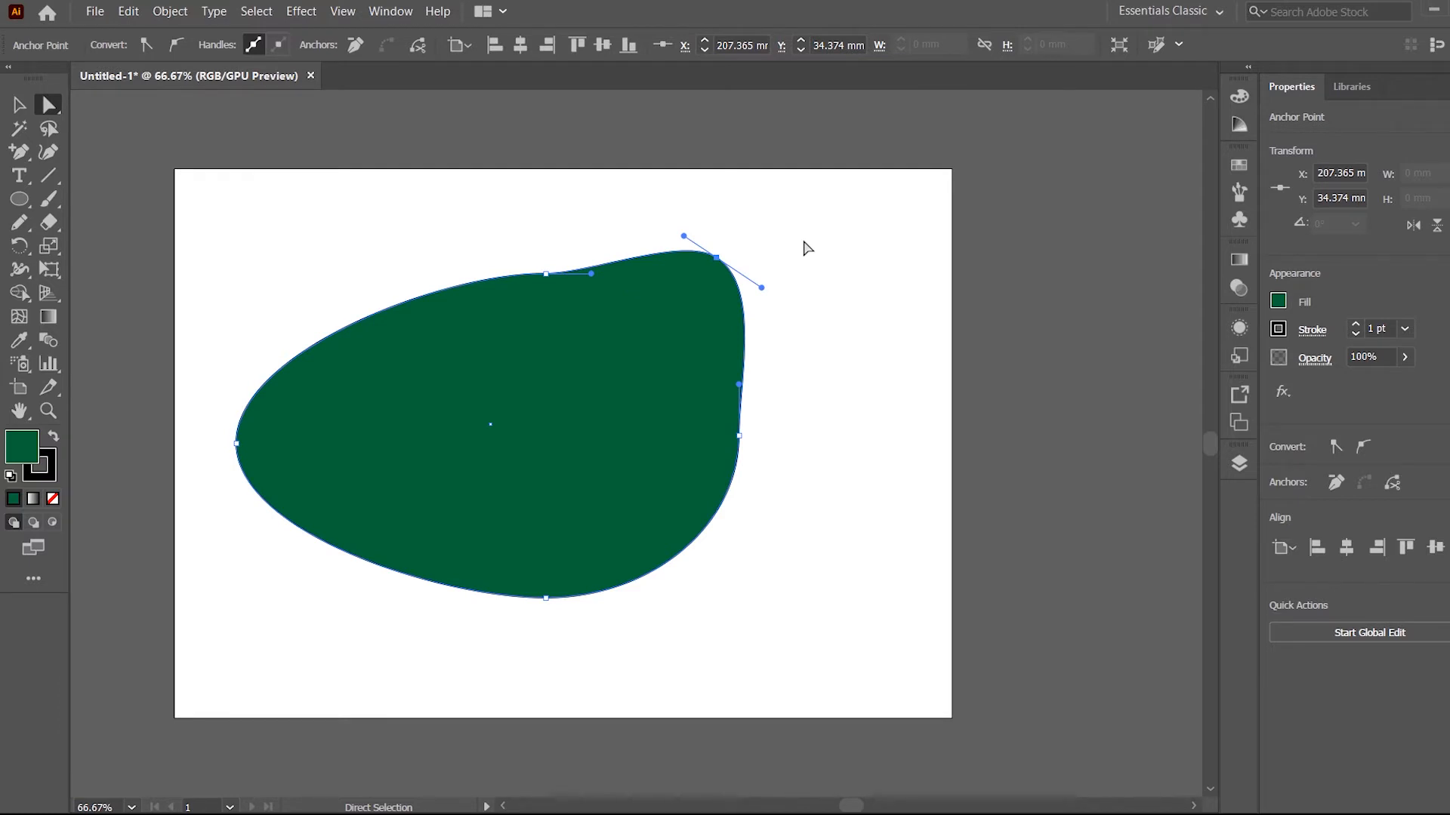
mouse_move(338, 220)
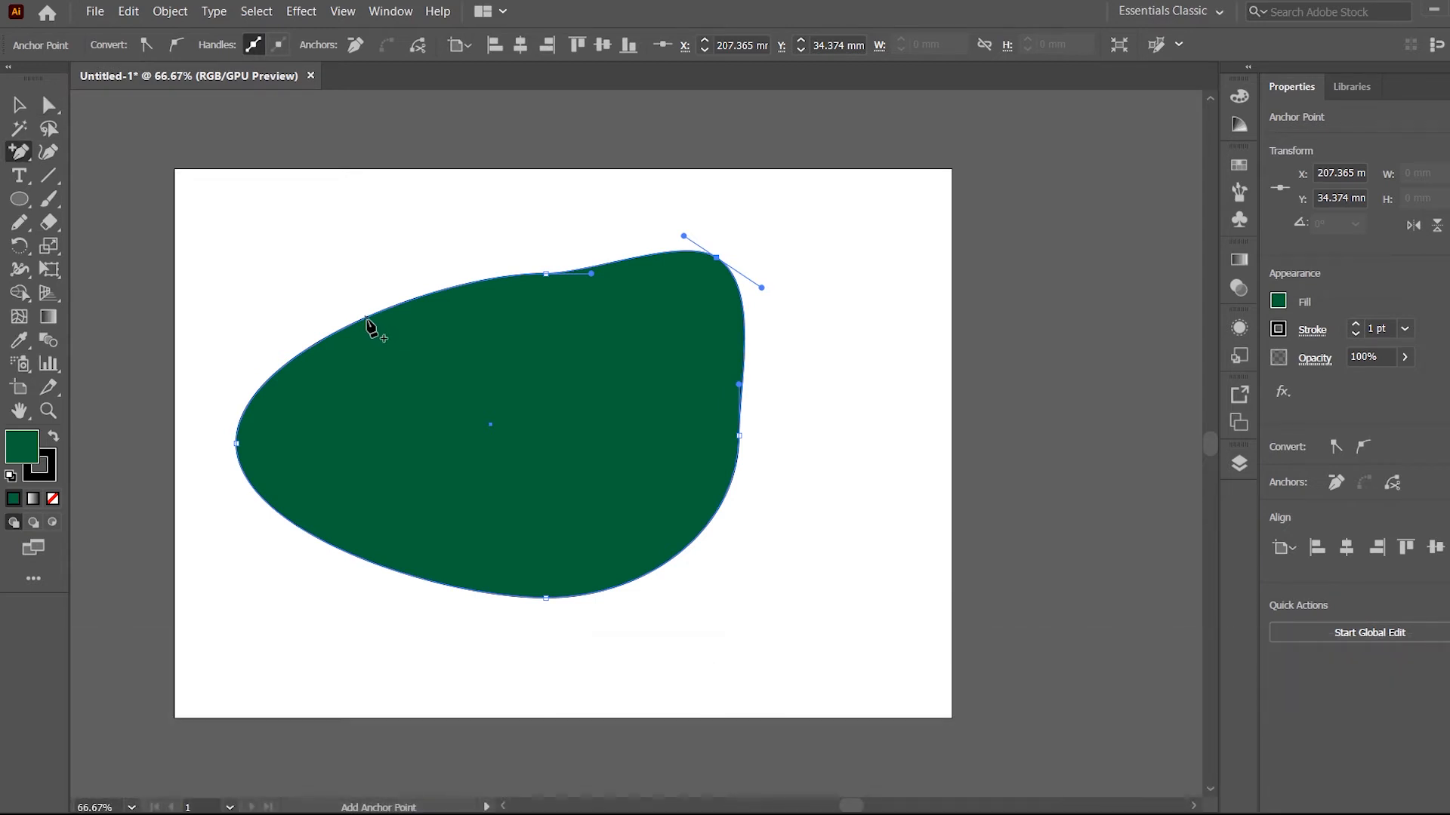
mouse_move(350, 334)
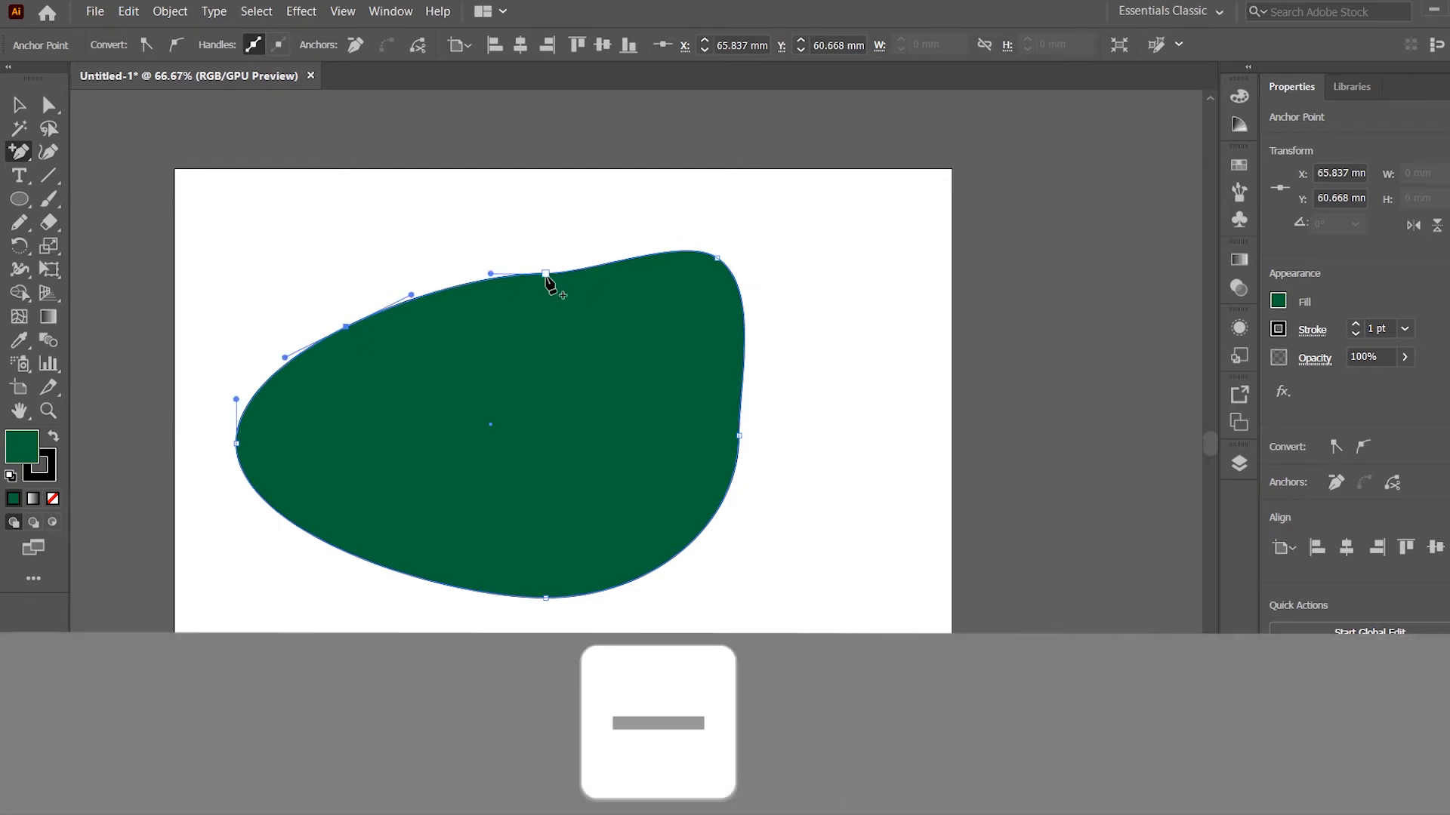
Delete the extra anchor points along the top edge, leaving one smooth curve.
key(alt)
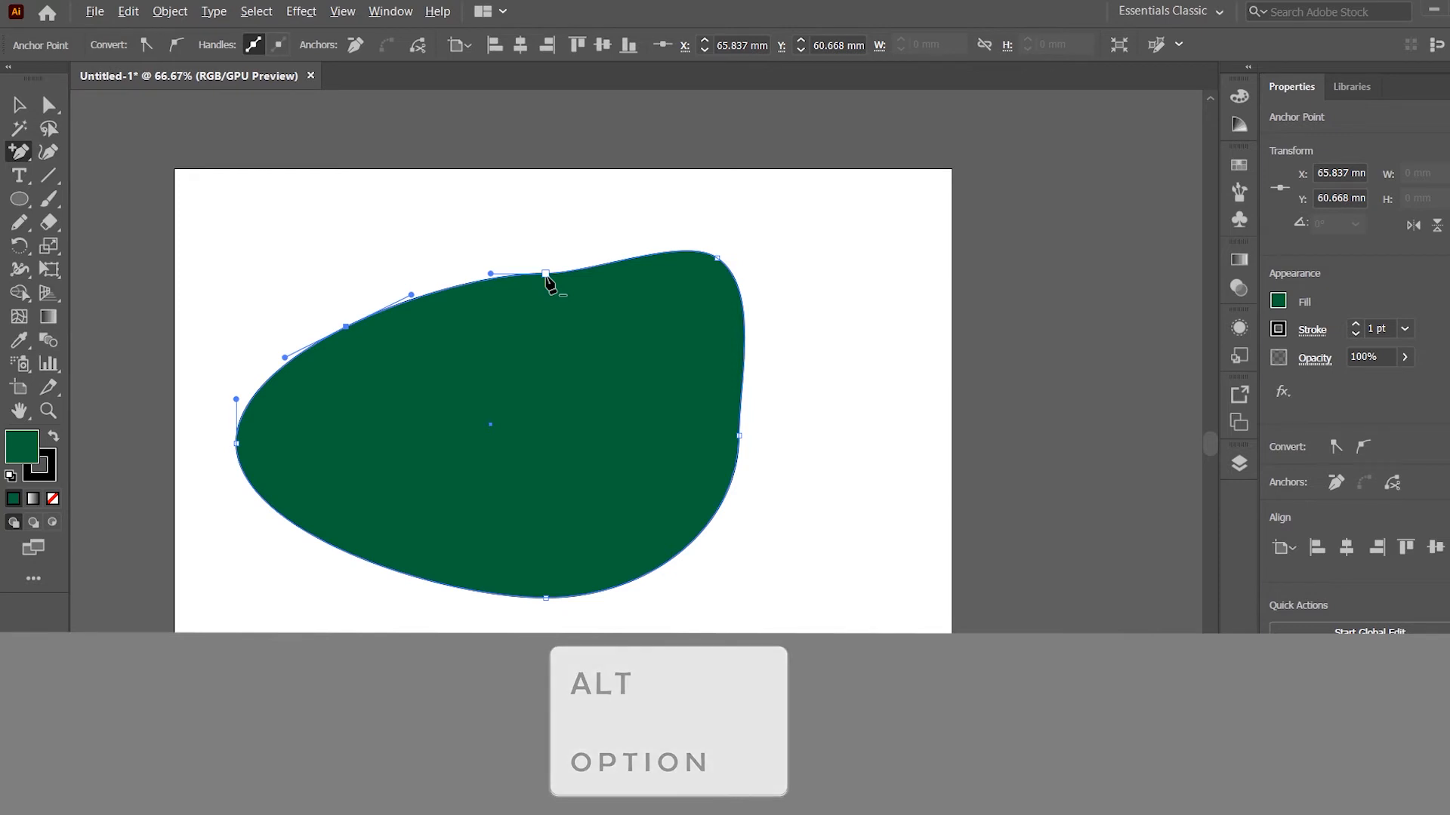
key(Alt)
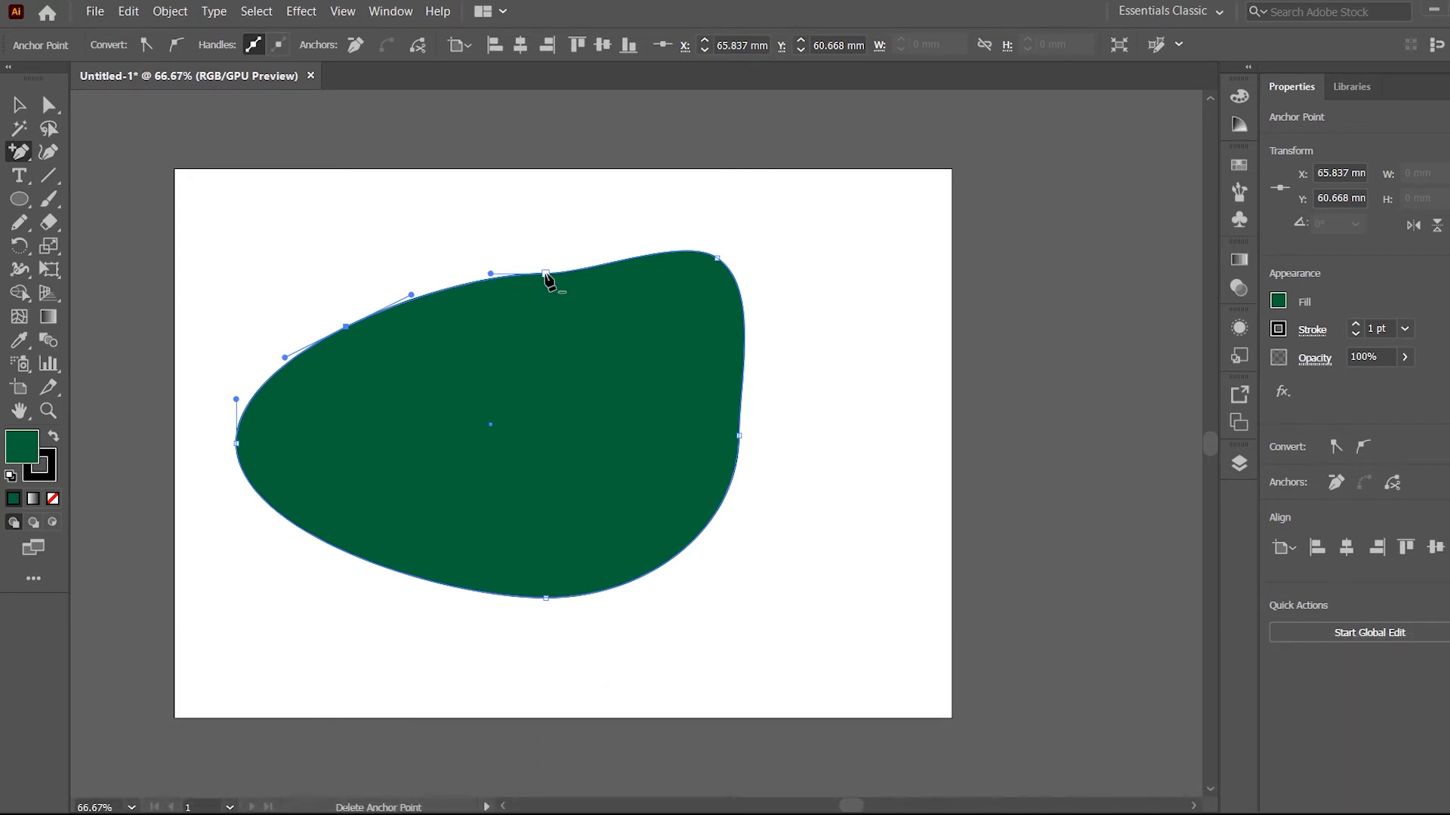
drag(545, 275, 716, 263)
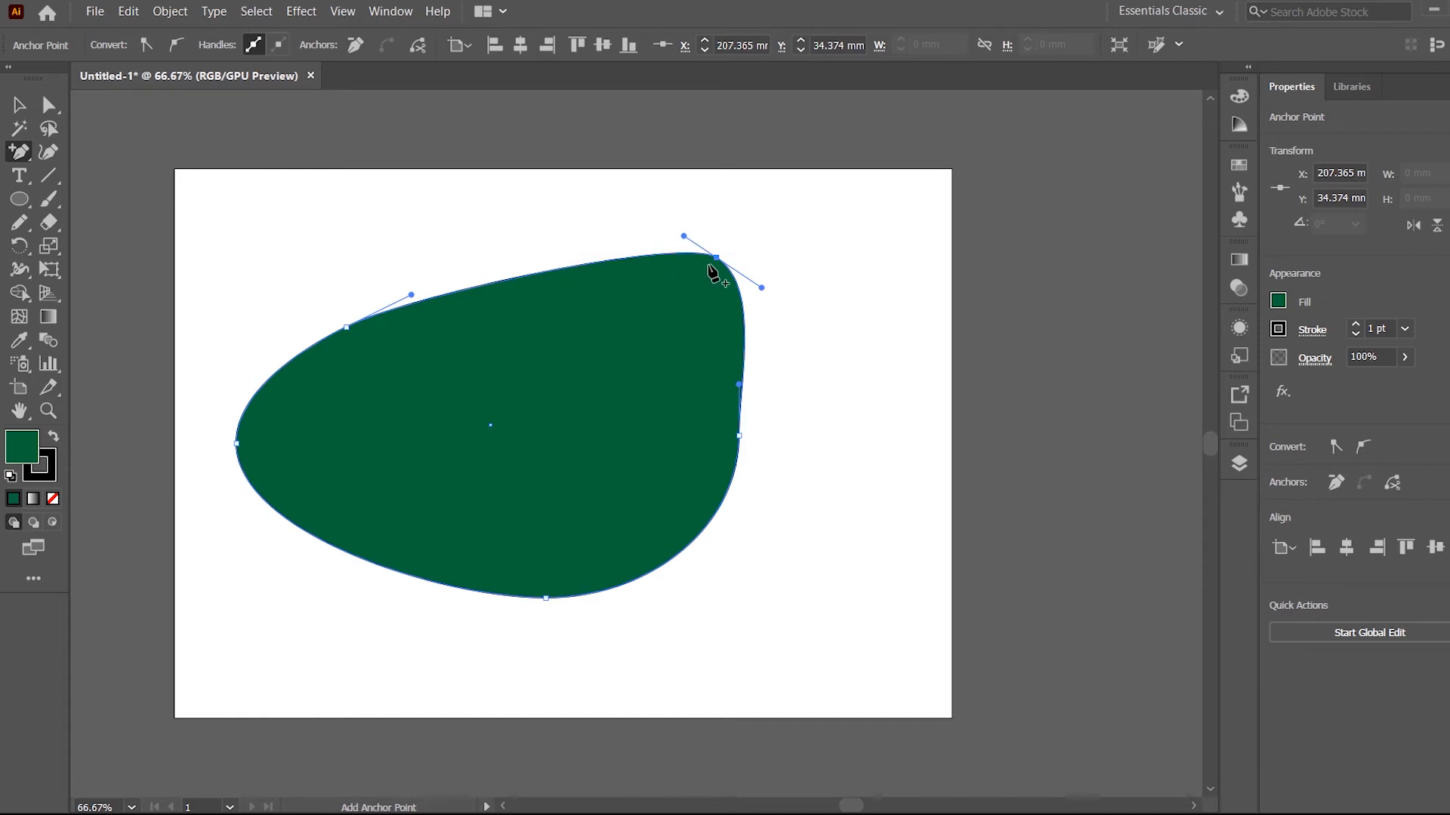
mouse_move(305, 392)
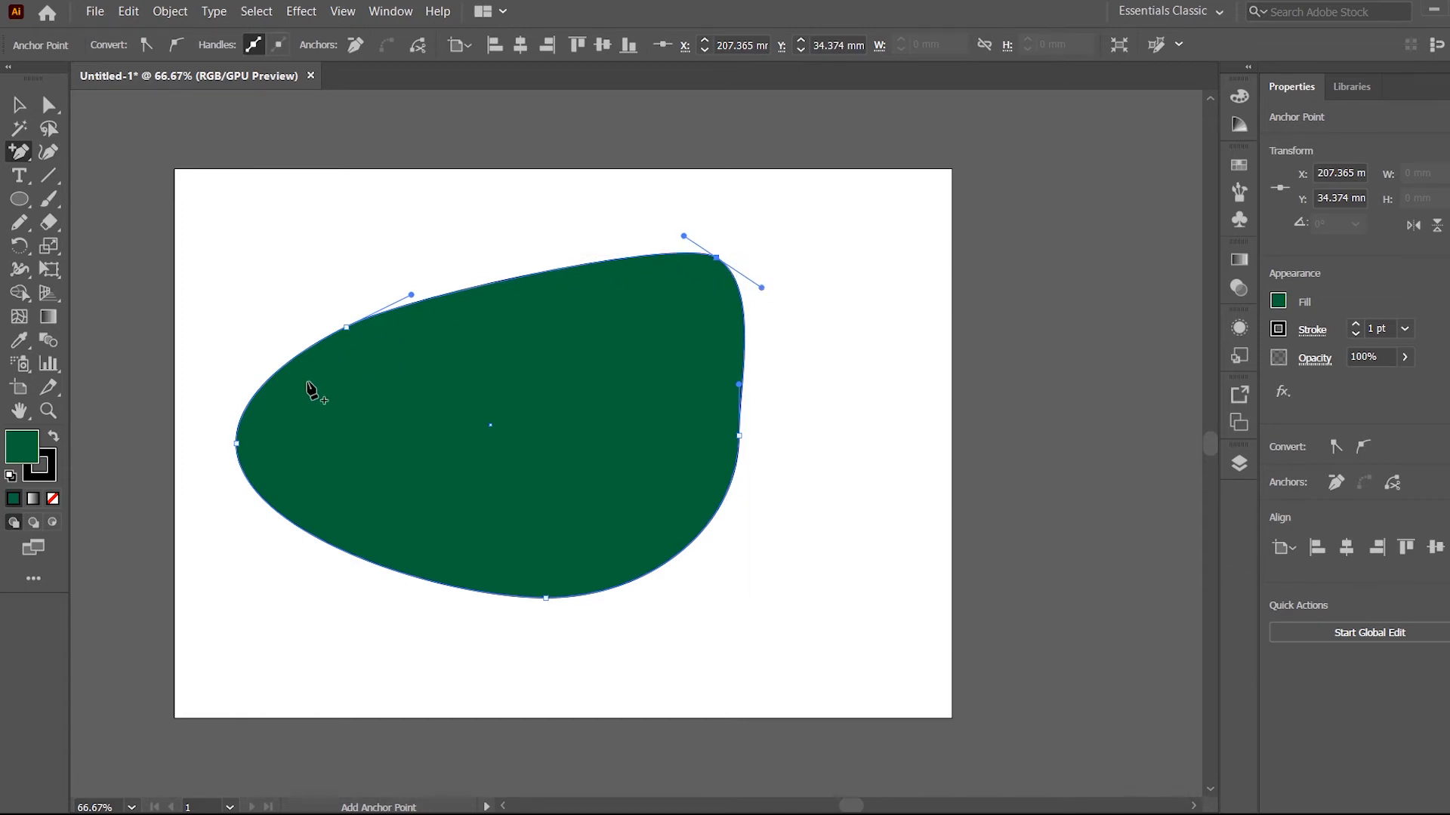
mouse_move(545, 317)
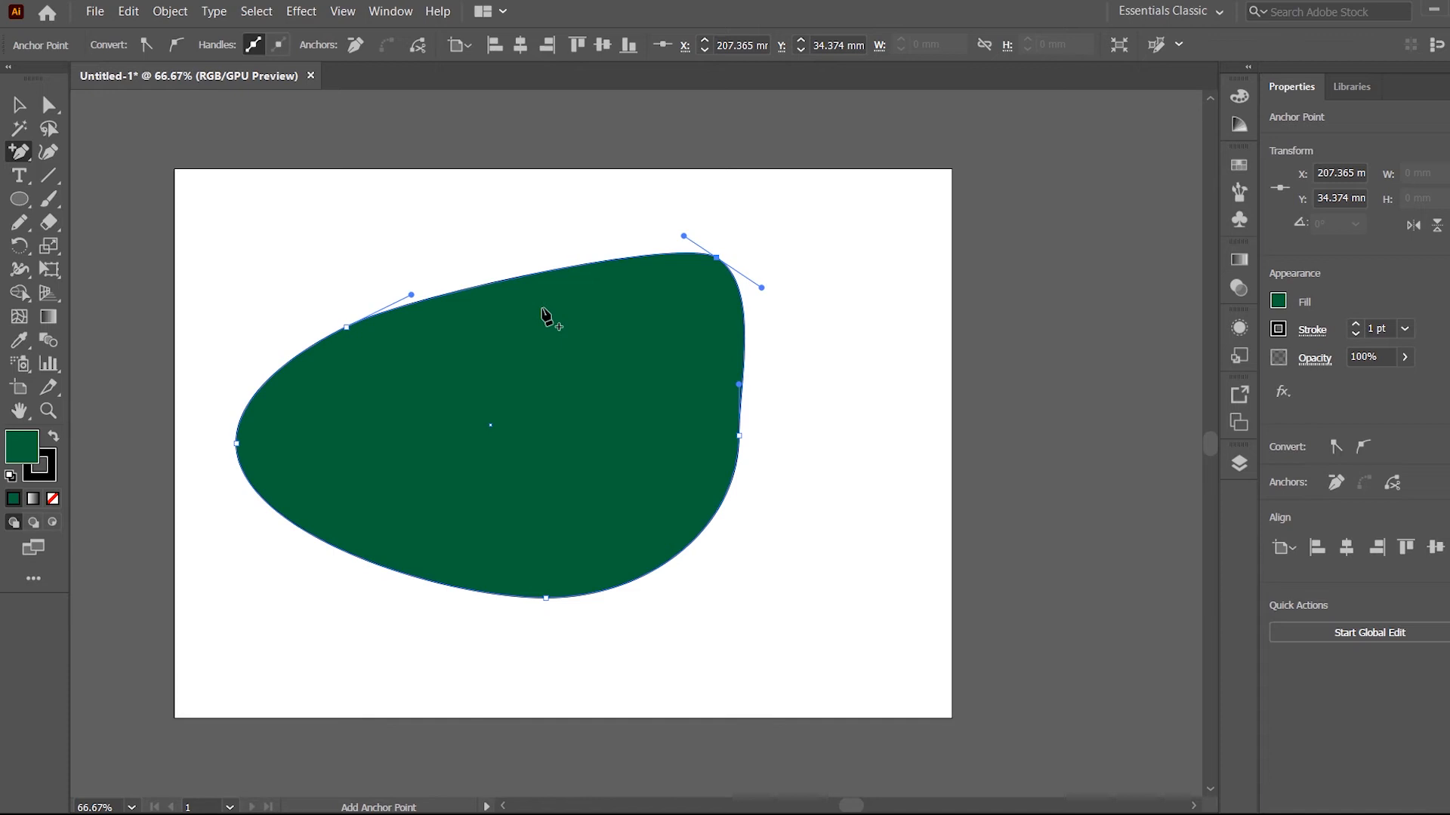
mouse_move(55, 75)
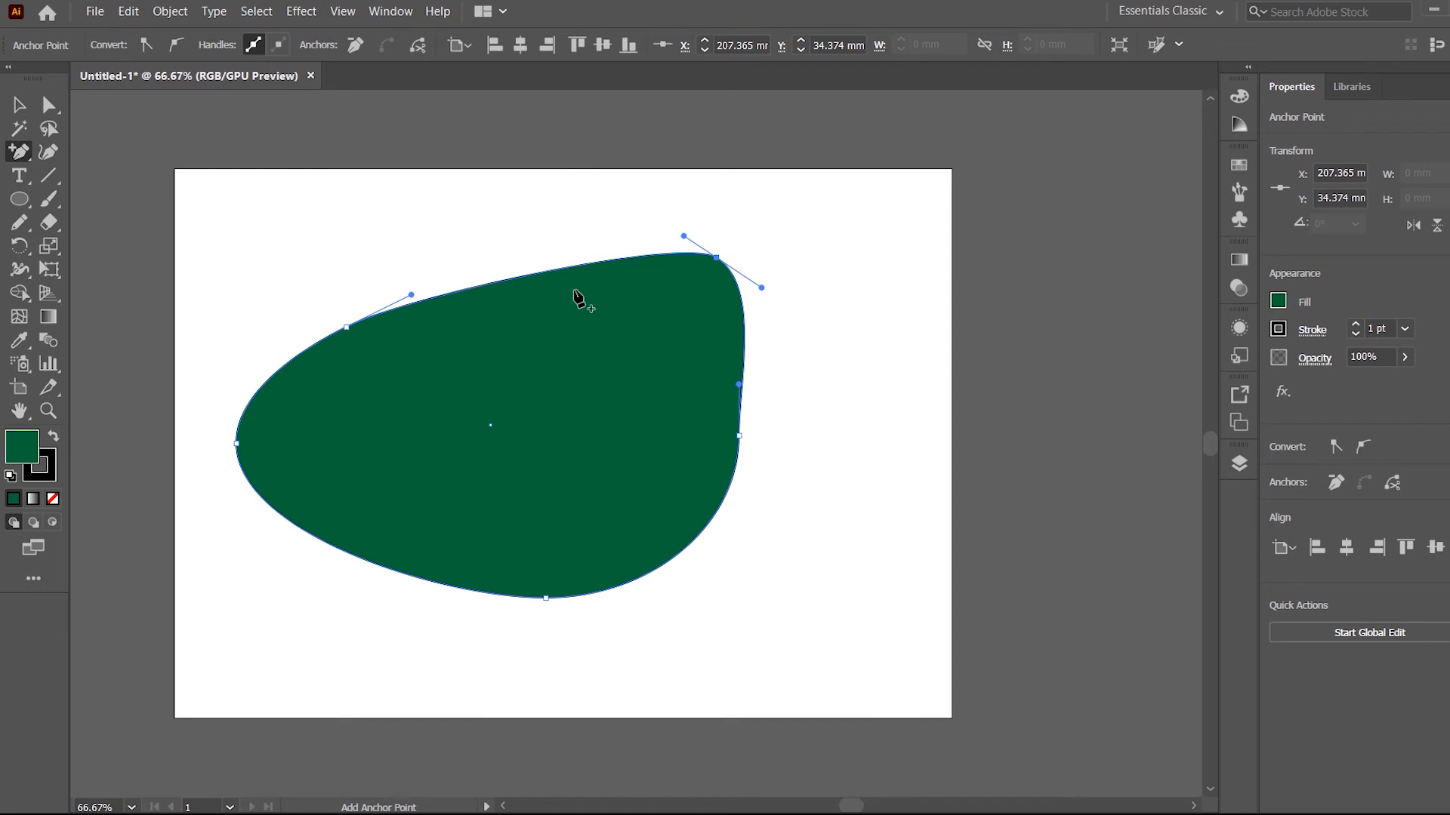
key(Ctrl)
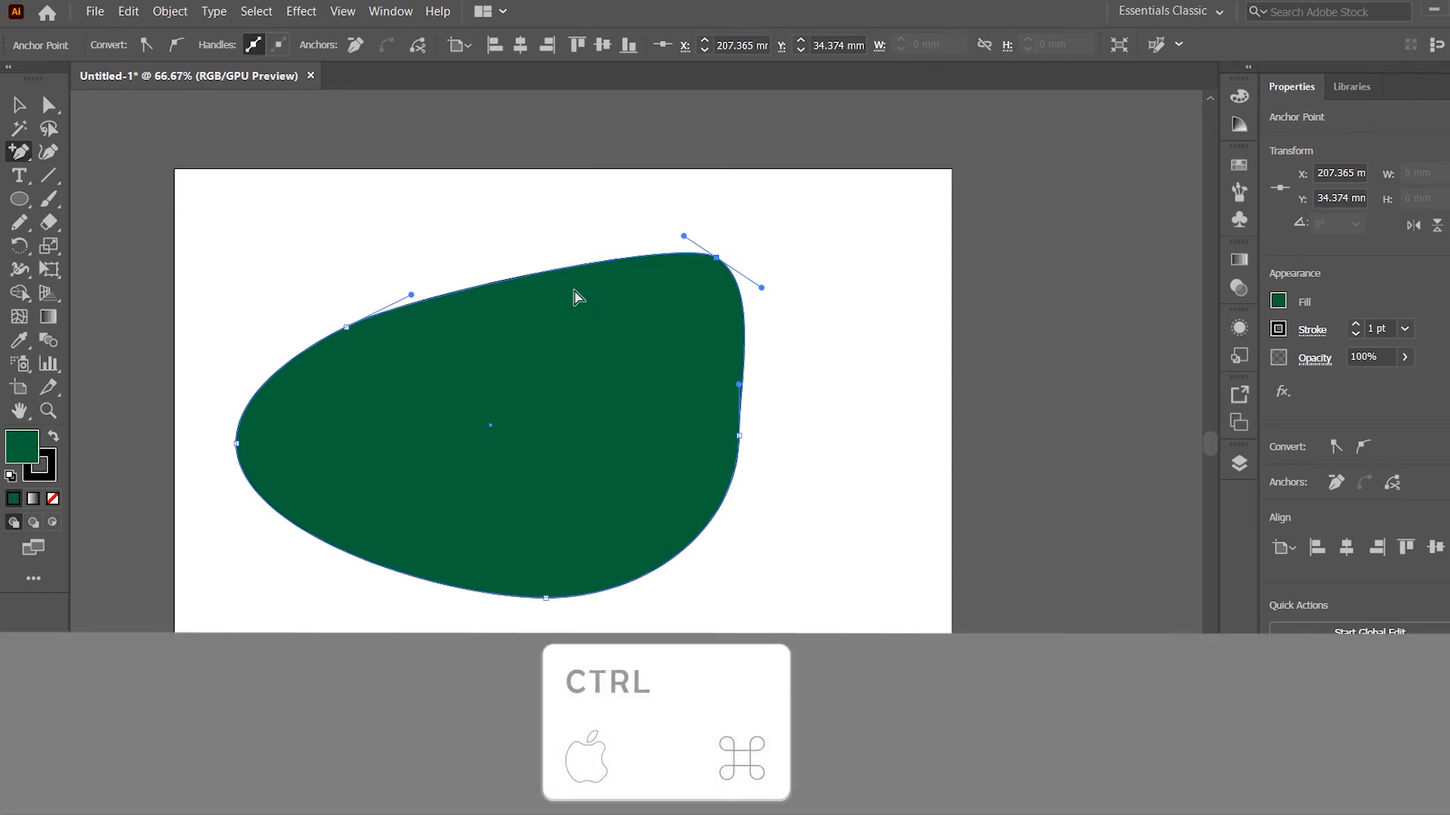
key(Ctrl)
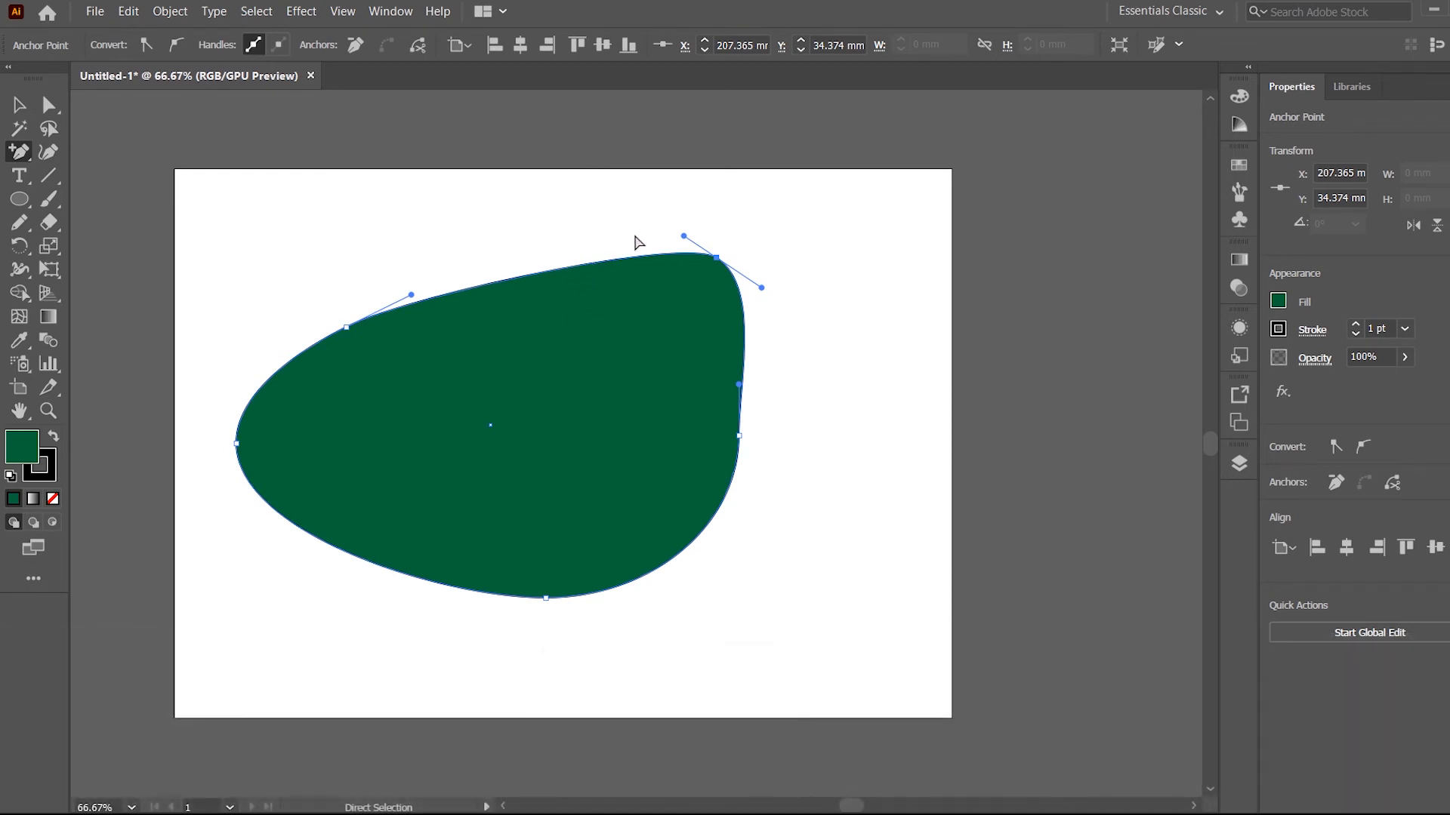
mouse_move(749, 227)
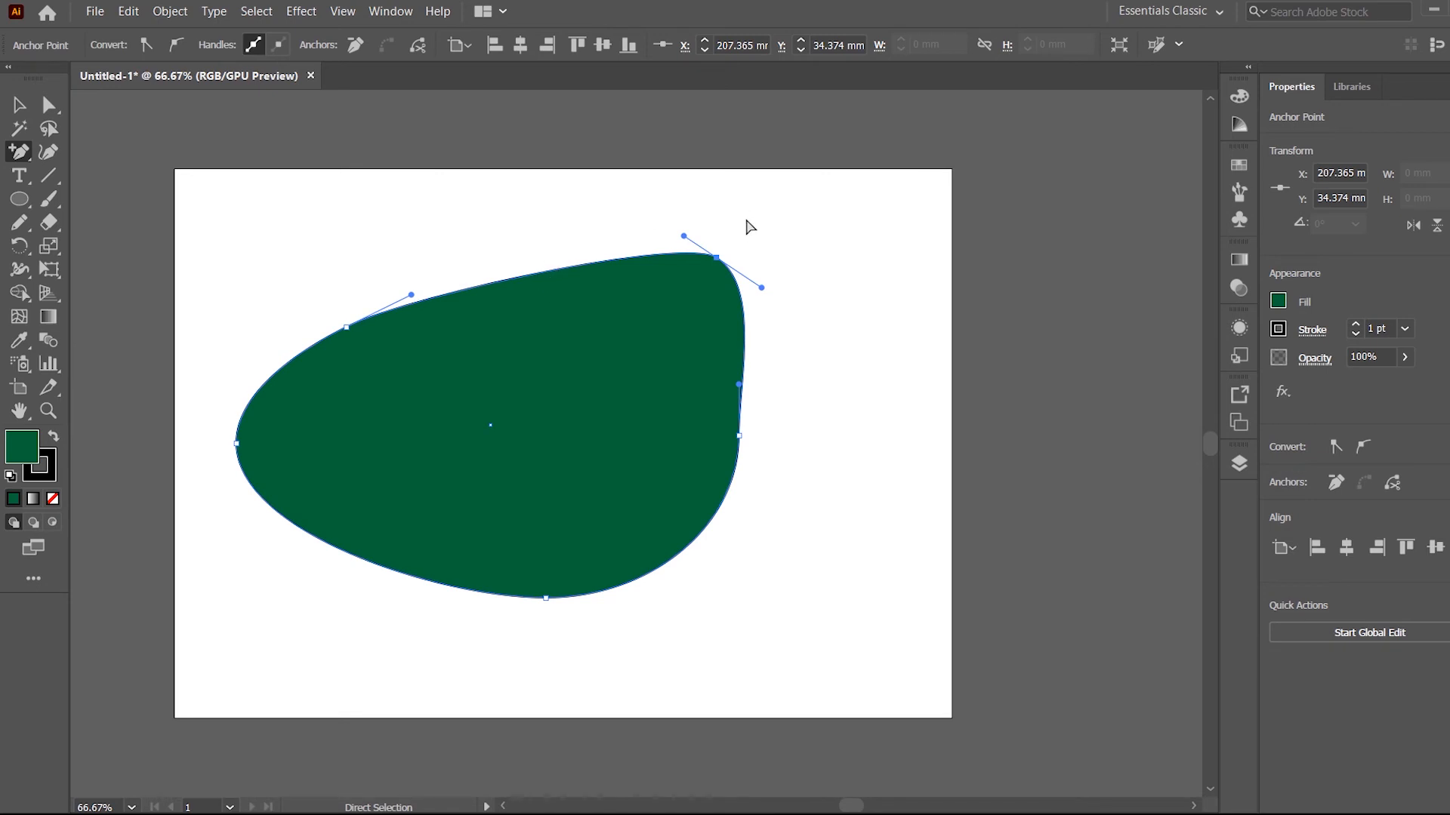